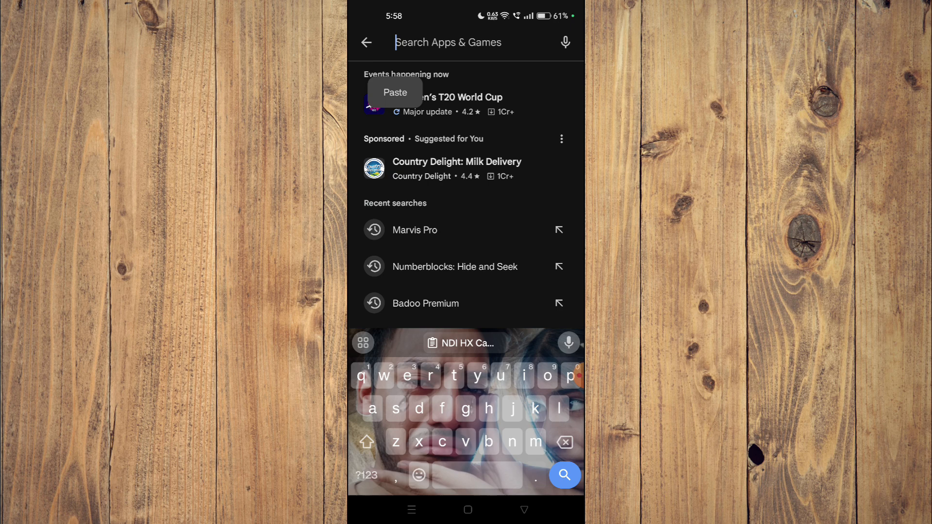
Step: Search 'NDI HX Camera', open its ₹1,350.00 listing, and scroll to About this app
left_click(395, 92)
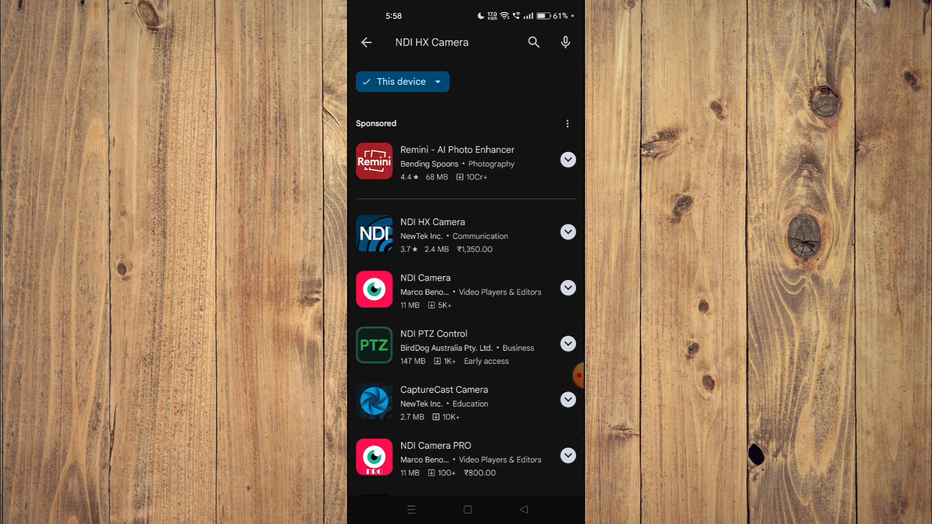
scroll("down", 3)
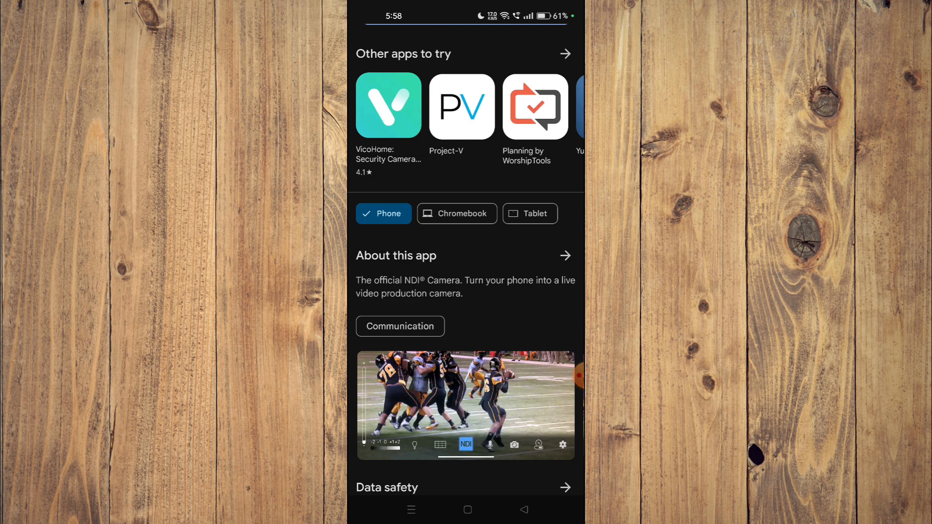
scroll("down", 3)
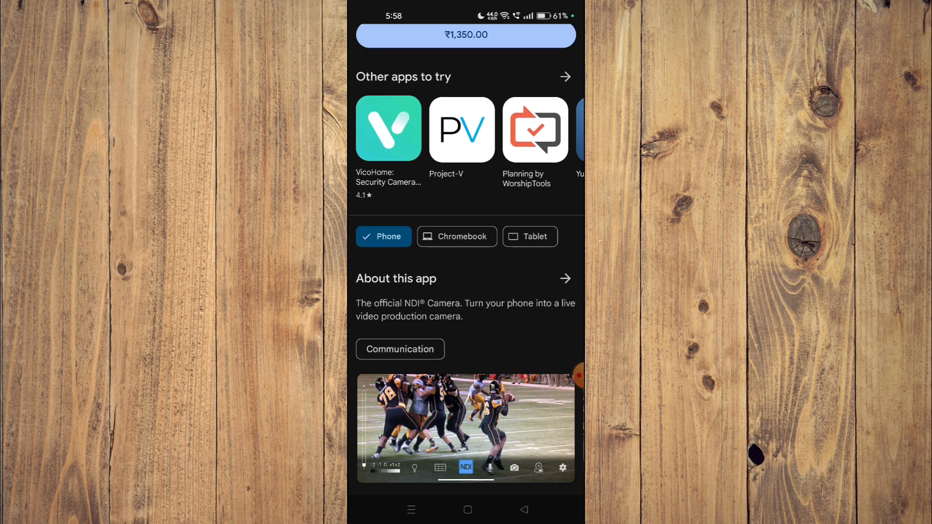